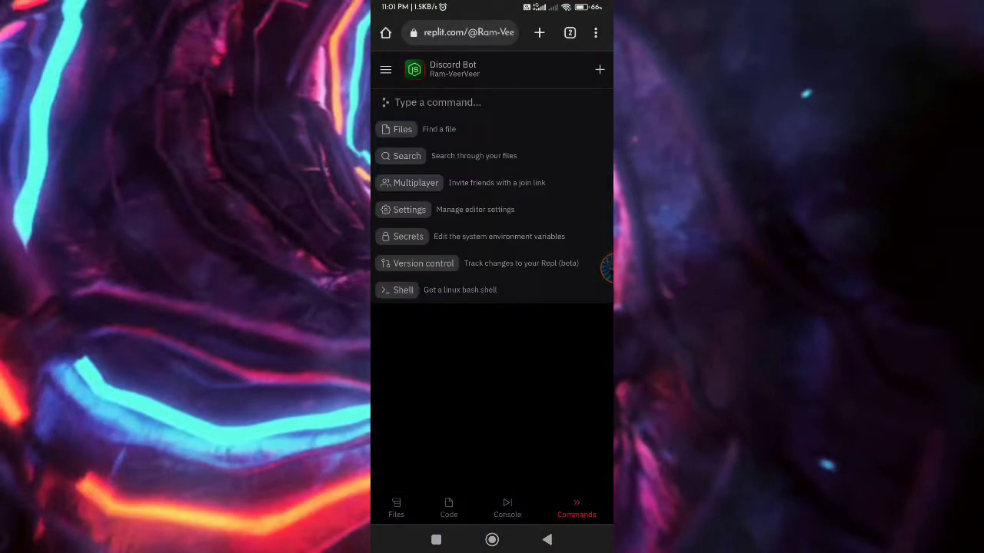
Save DISCORD_TOKEN and DISCORD_ID with their values as repl secrets
left_click(409, 236)
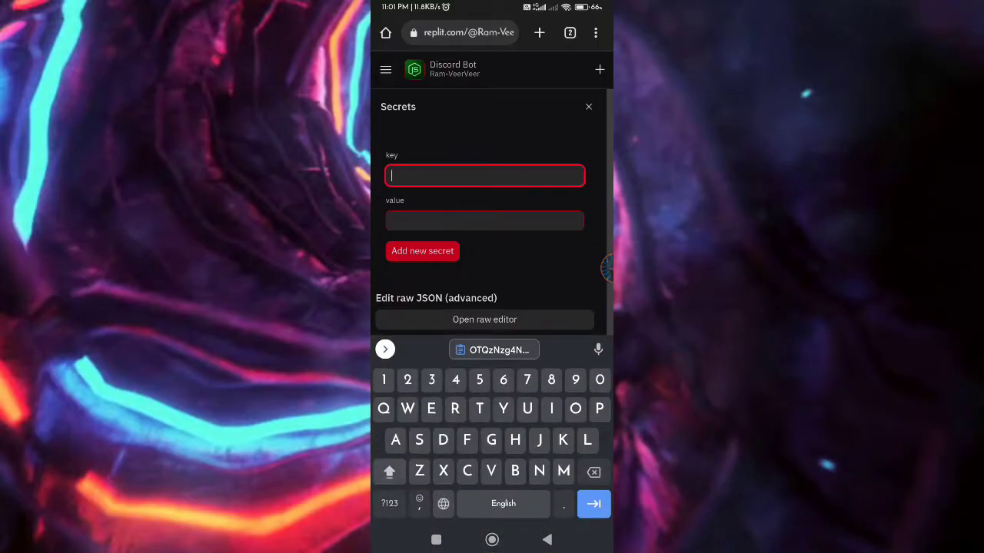
type("DISCORD_TOKEN")
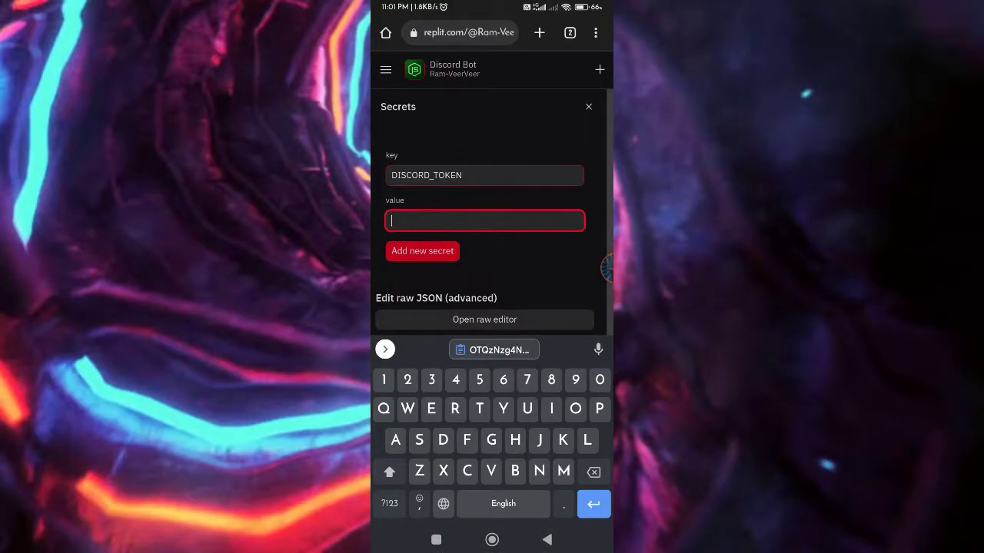
left_click(421, 251)
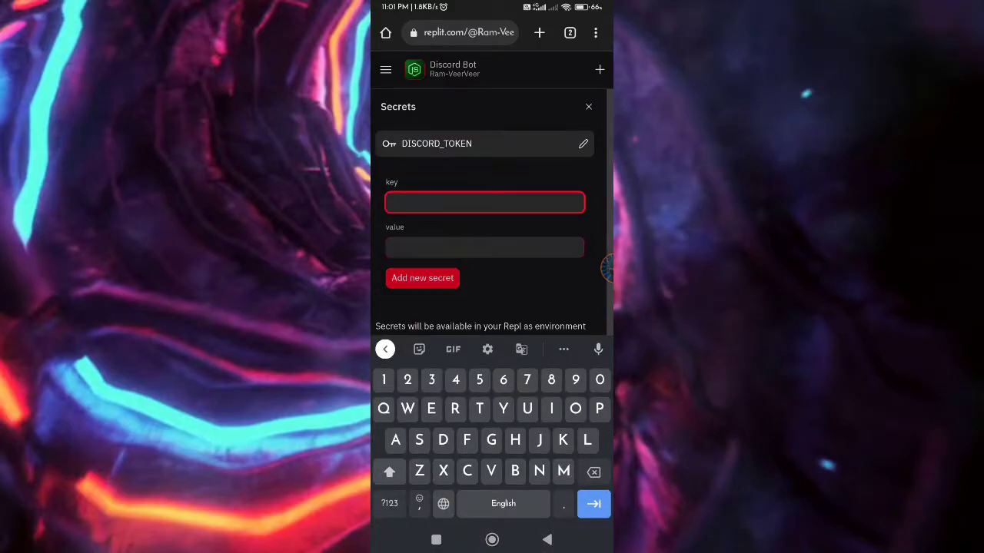
type("DISCORD_ID")
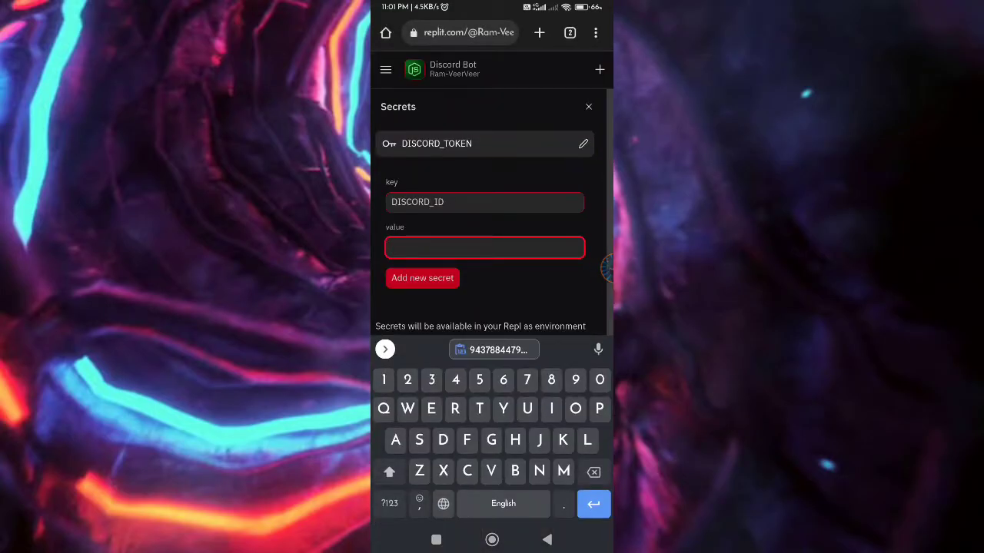
left_click(421, 278)
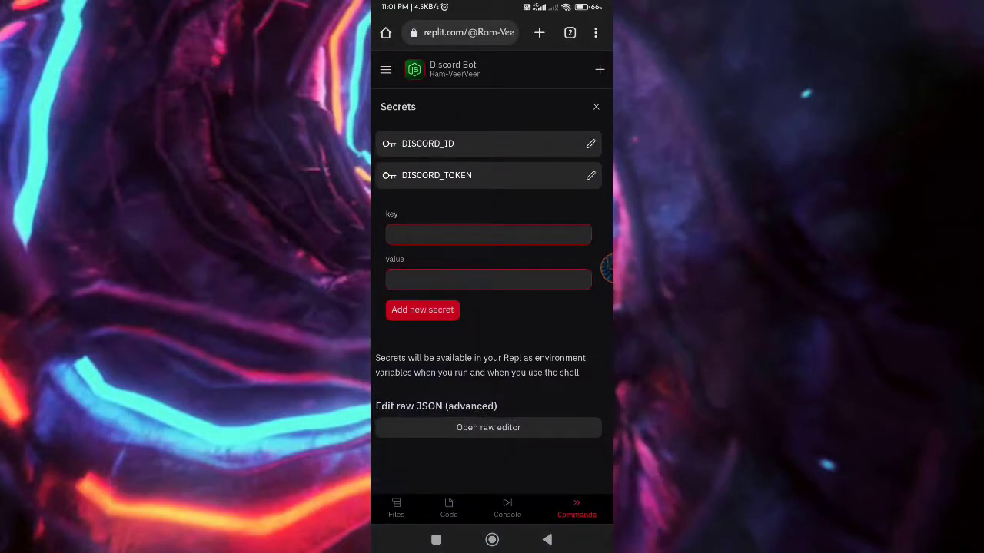
Save GIPHY_TOKEN and MONGO_TOKEN secrets and name a new key WEBHOOK_ID
type("GIF")
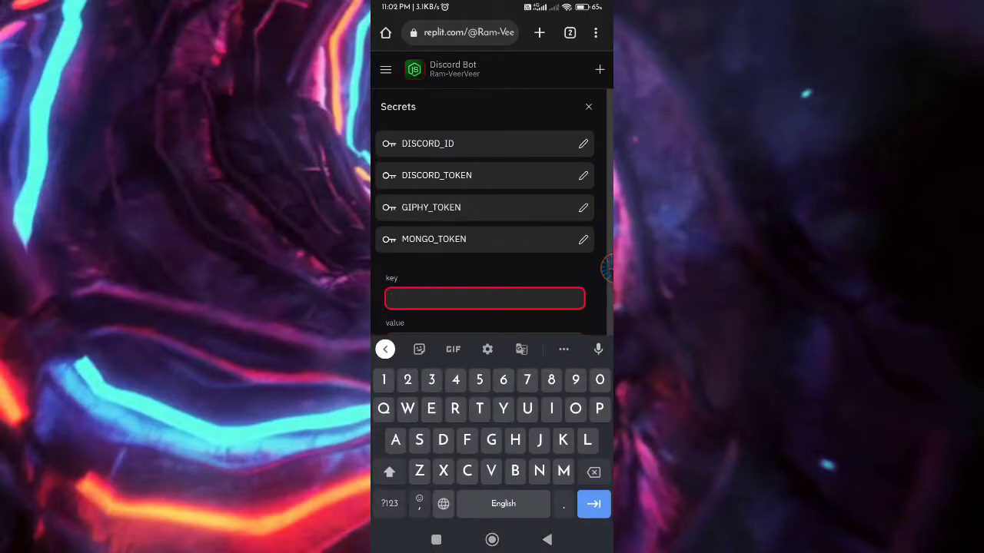
type("WEBHOOK_")
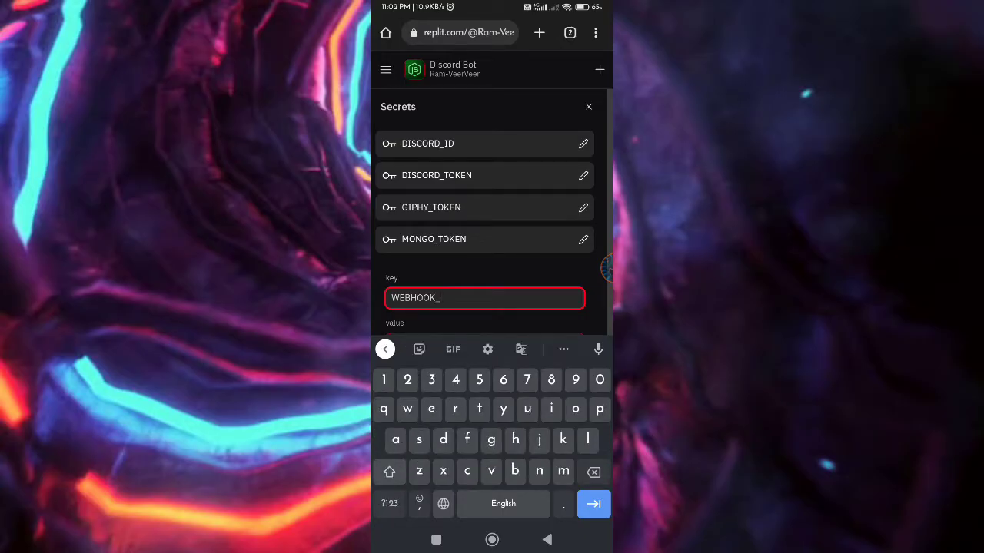
type("ID")
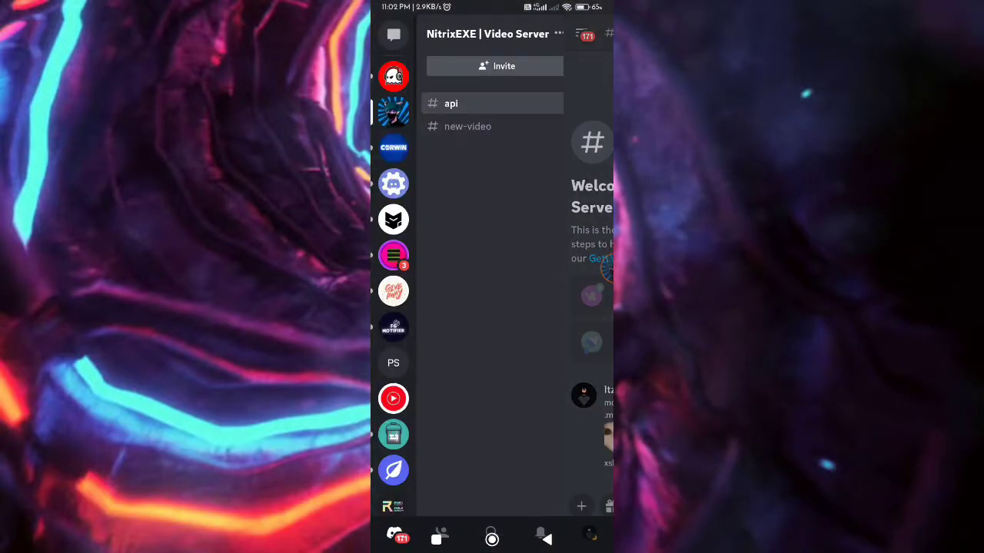
Send /webhook create name:test 1 in the rules channel to create the webhook
scroll("down", 3)
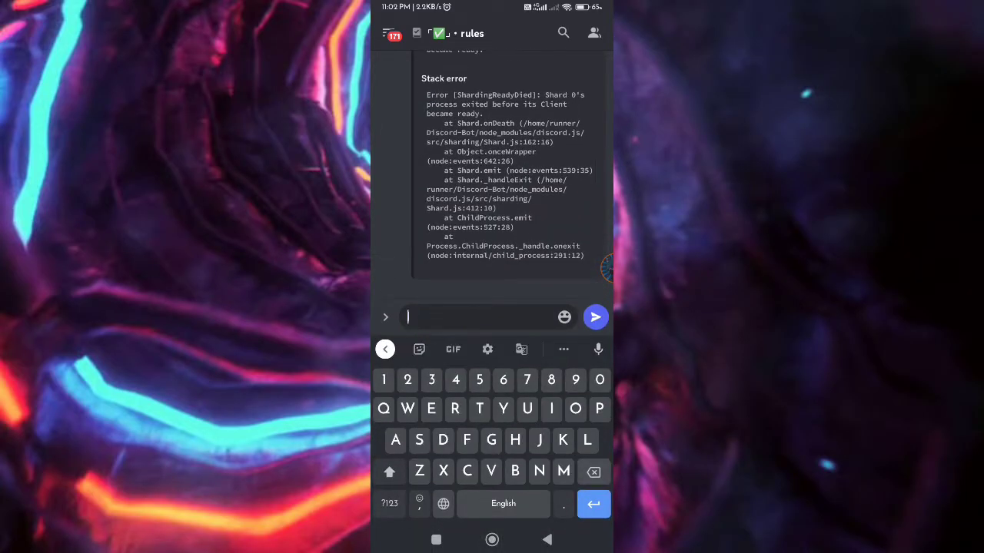
type("/webhook create name:")
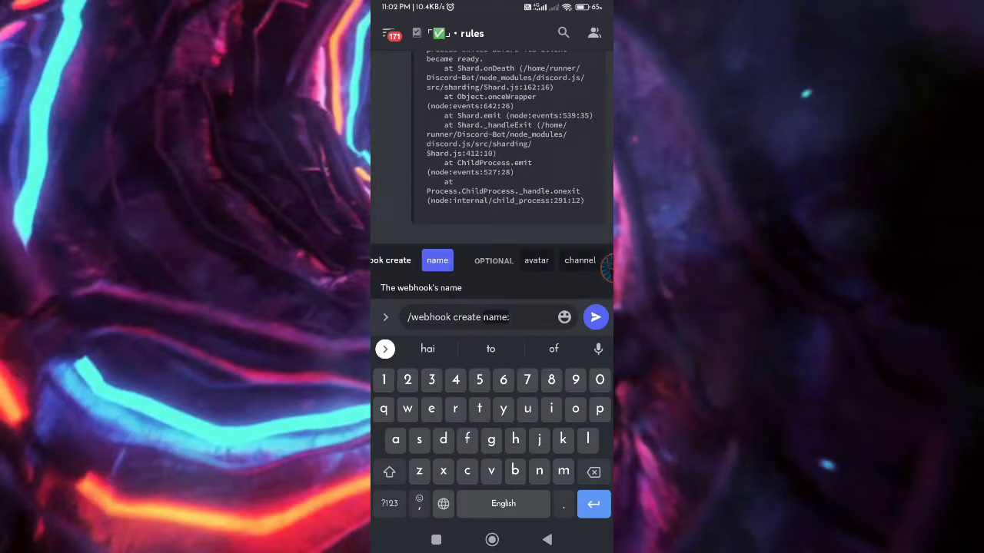
type("test")
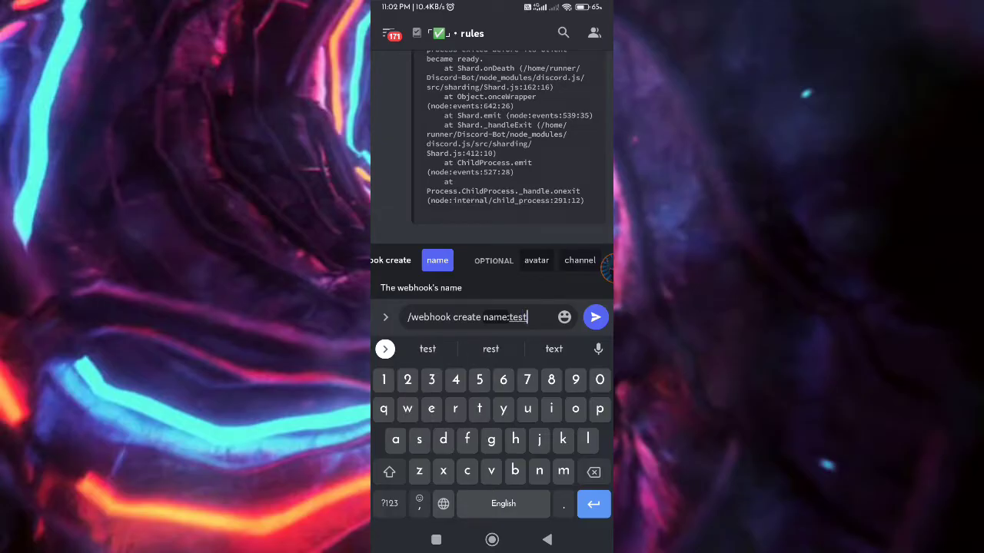
type("1")
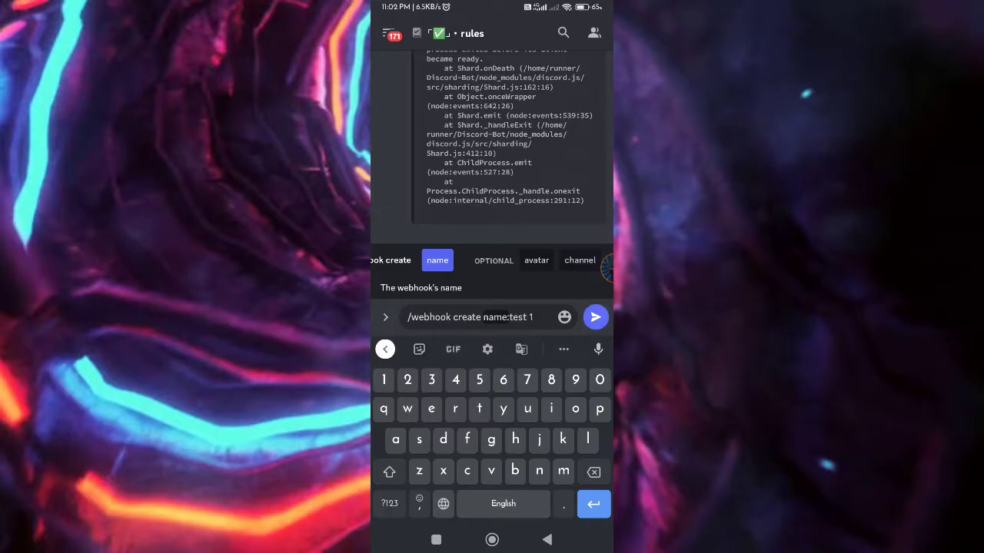
left_click(596, 317)
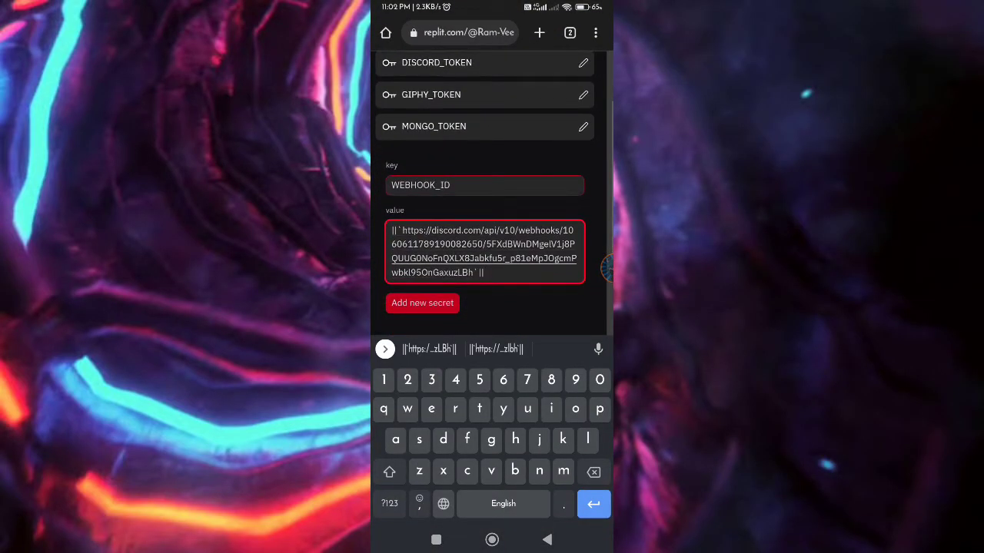
Save the webhook URL under the WEBHOOK_ID secret key
double_click(485, 252)
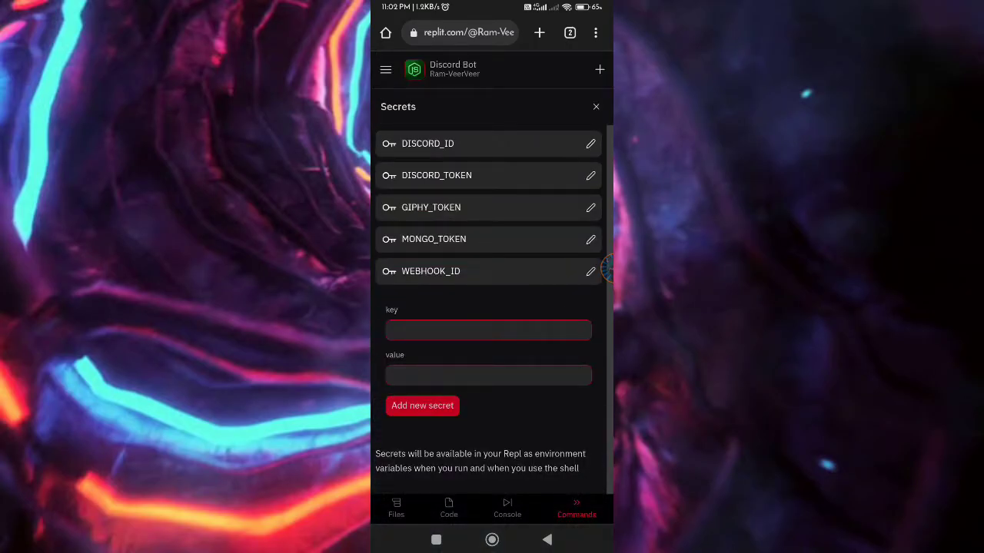
type("Webhoo")
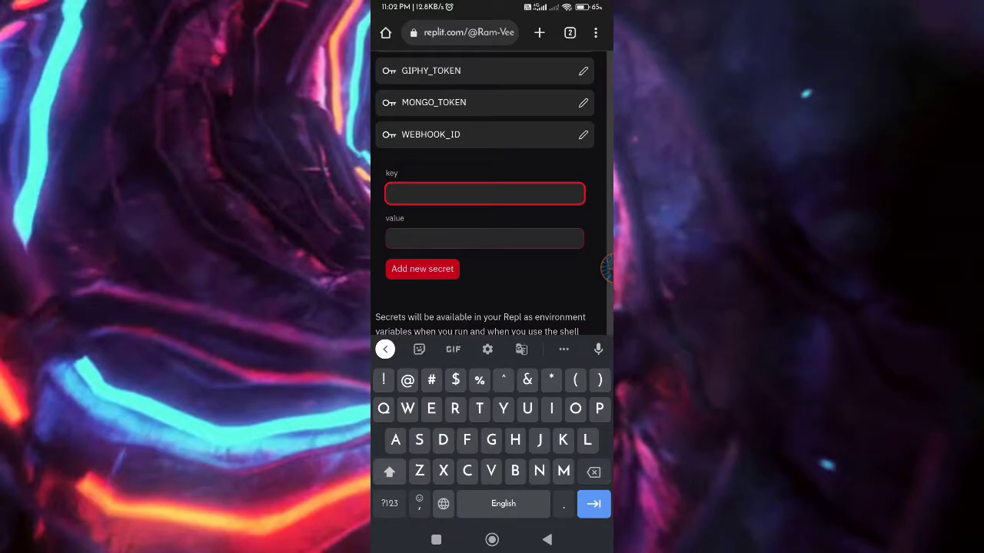
type("WEBHOOK")
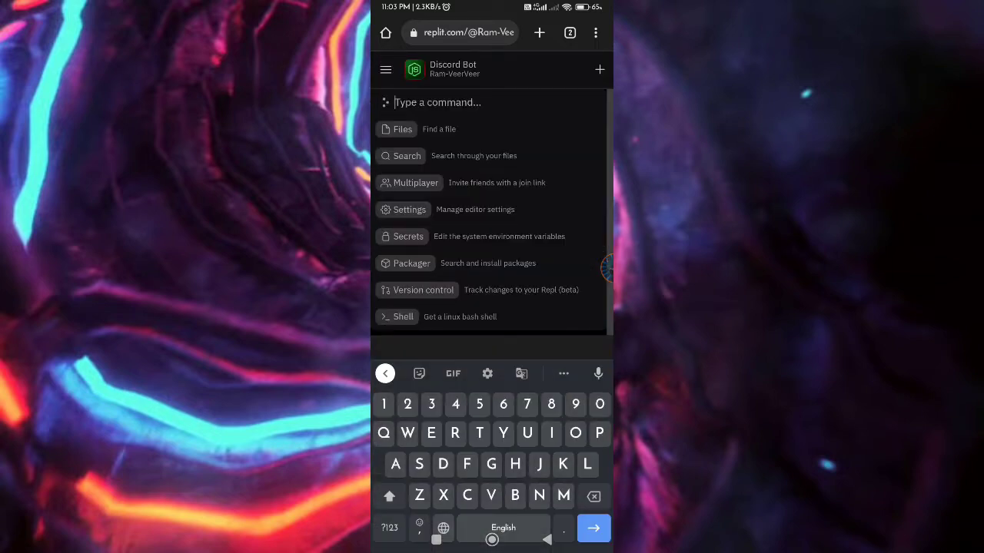
Pick an entry from the command palette and switch over to the Discord Video Server
left_click(400, 316)
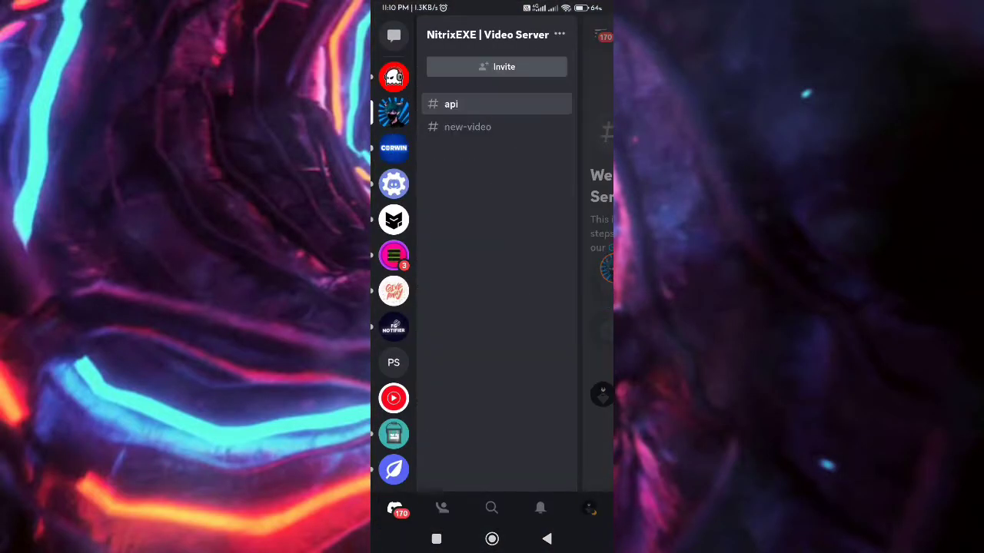
Authorize Mystic into NitrixEXE | Video Server with Administrator via the invite link in #new-video
left_click(467, 126)
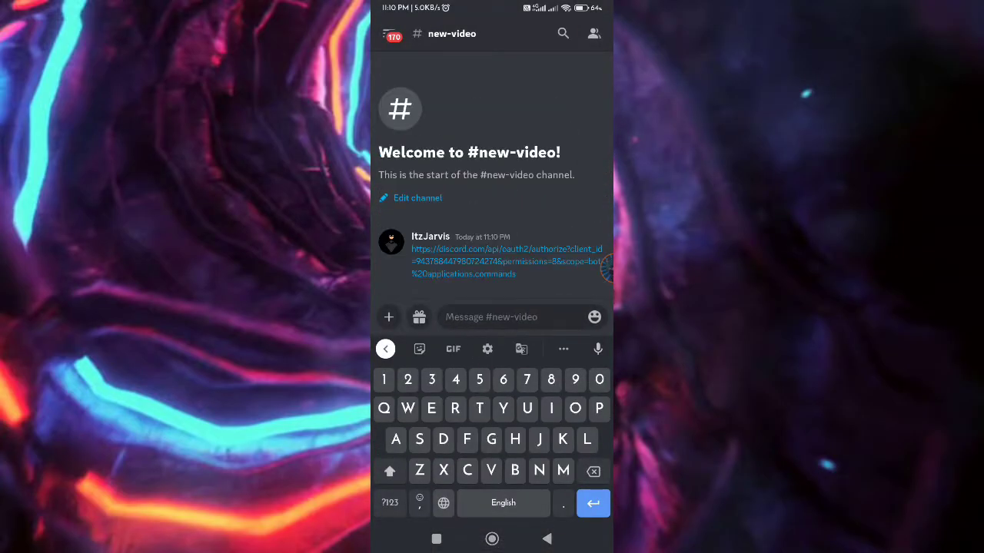
left_click(507, 261)
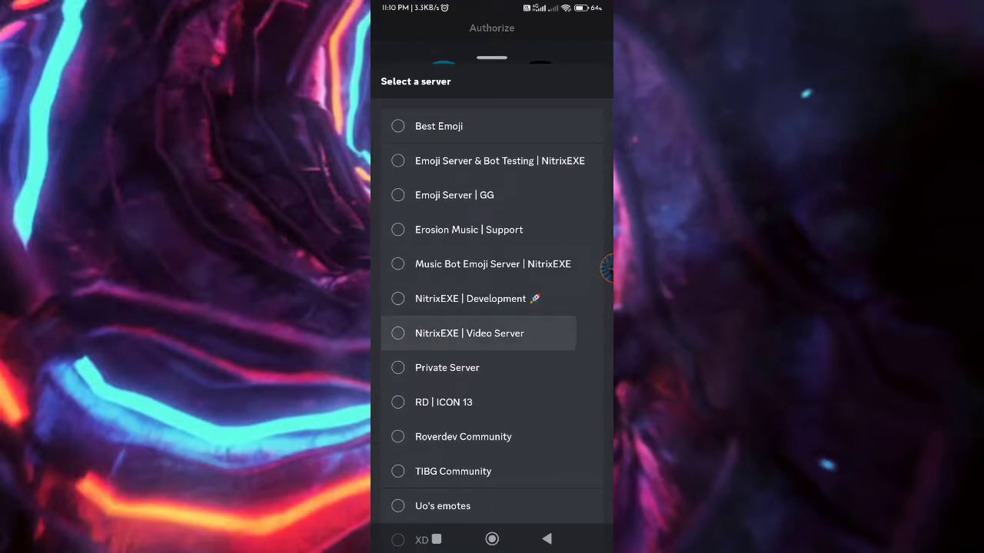
left_click(468, 331)
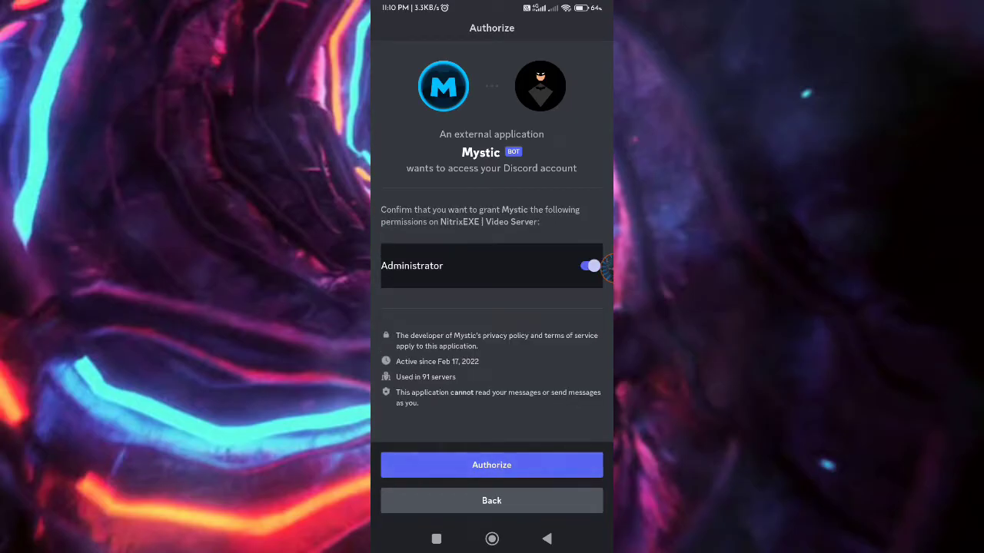
left_click(492, 464)
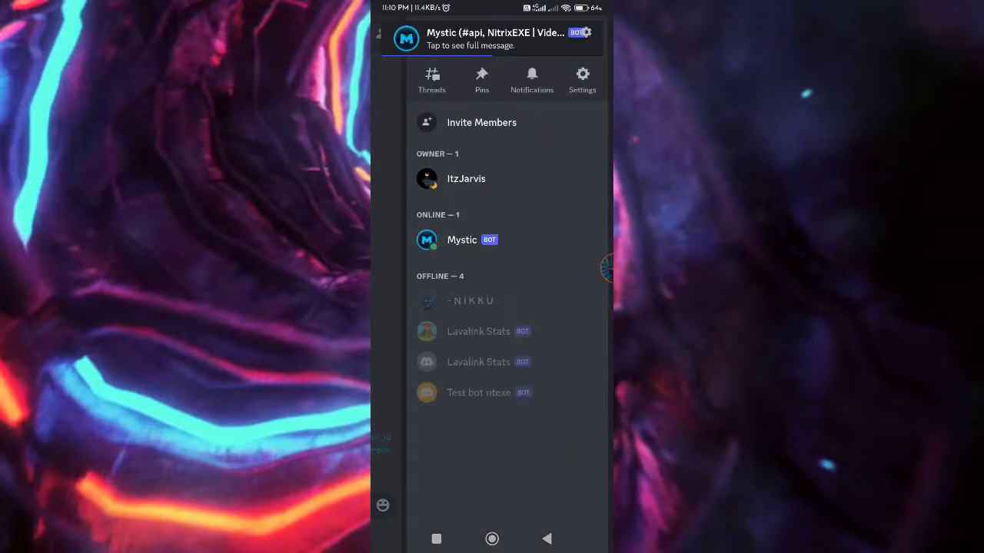
left_click(547, 538)
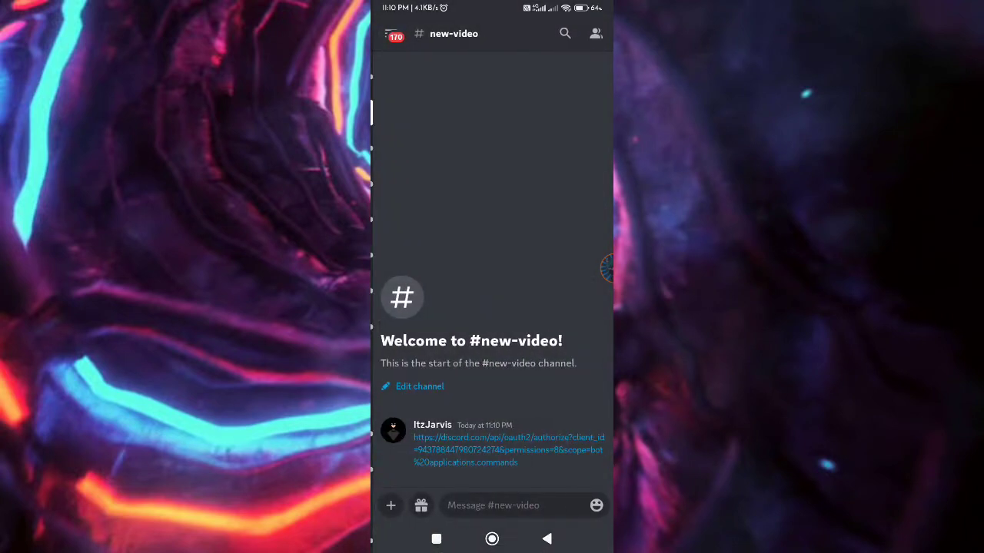
Send Mystic's /help in #new-video and show its Commands category list
left_click(492, 505)
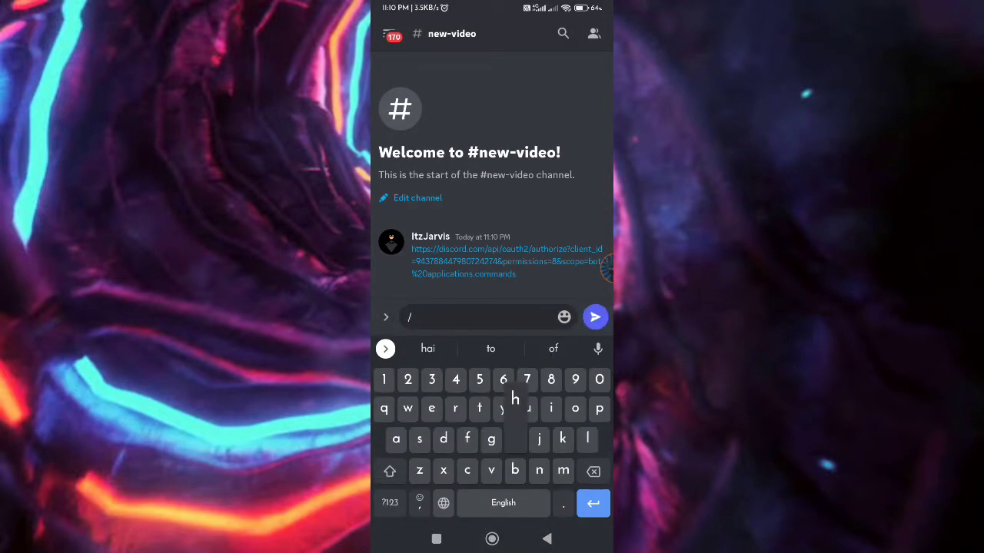
type("help")
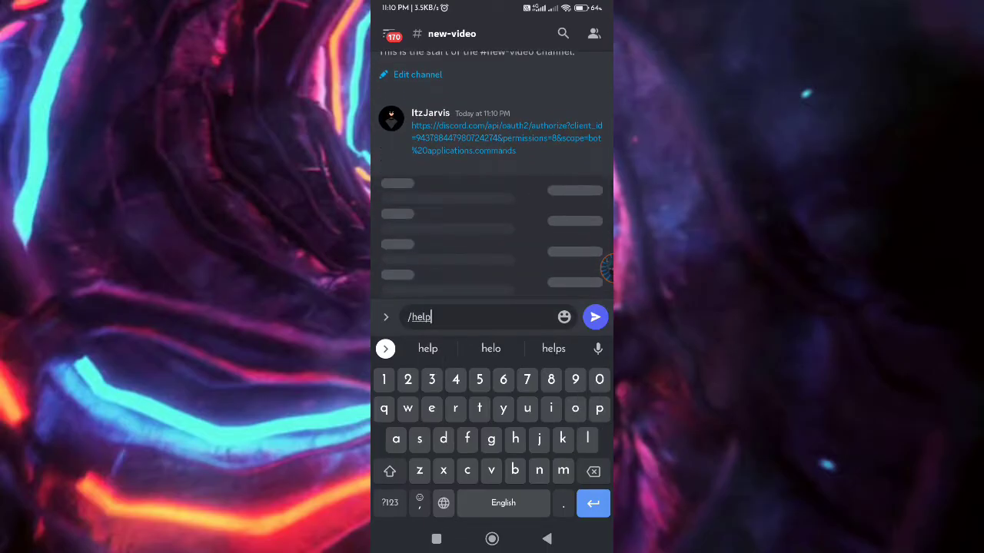
key("Backspace")
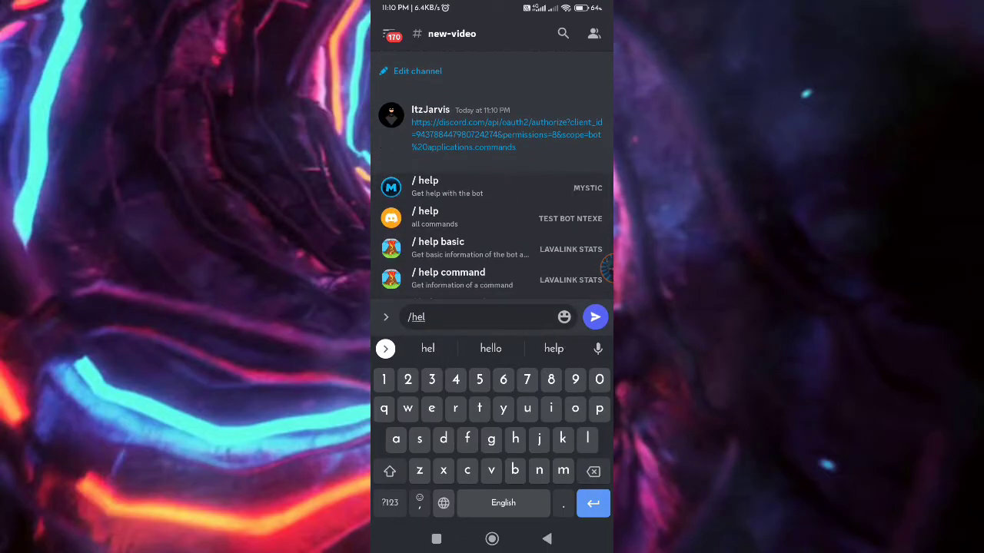
left_click(595, 317)
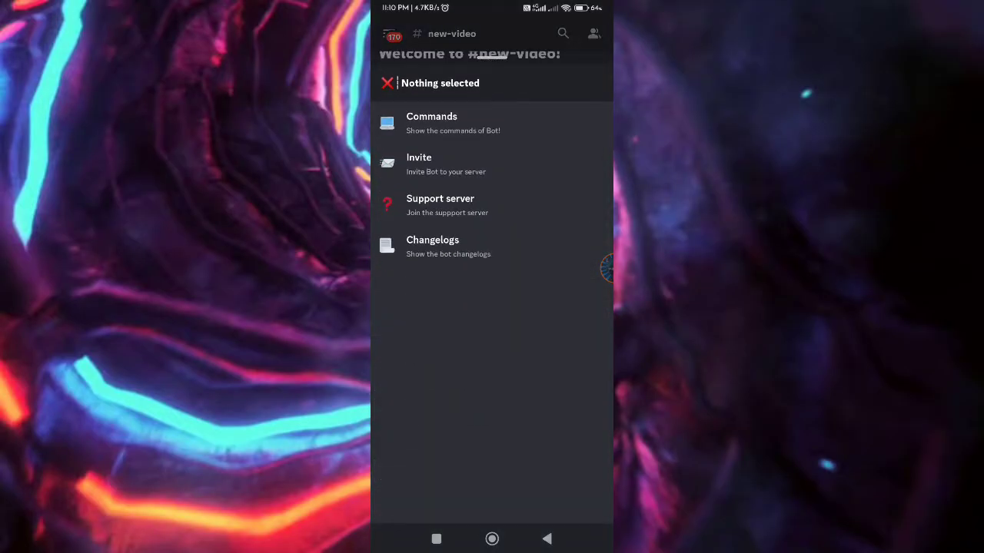
left_click(430, 123)
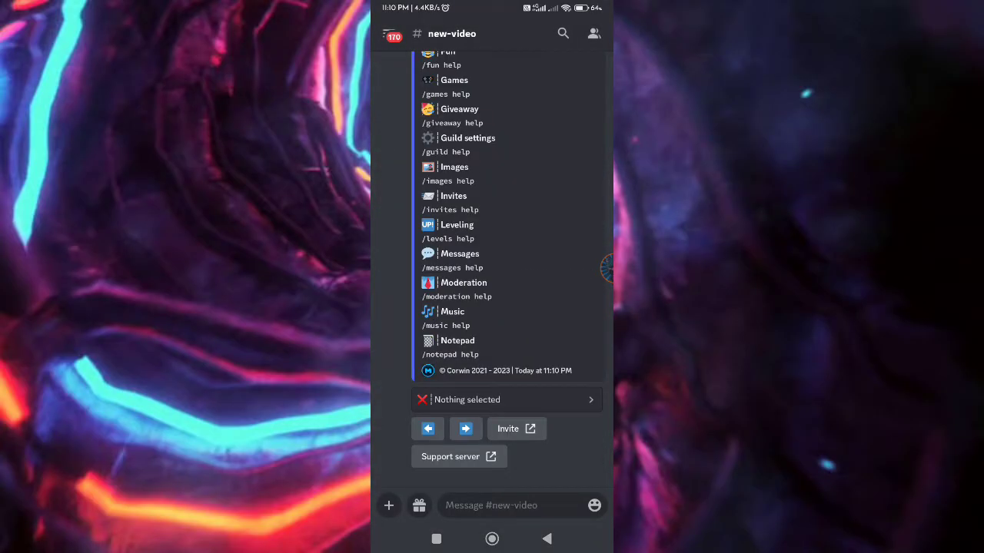